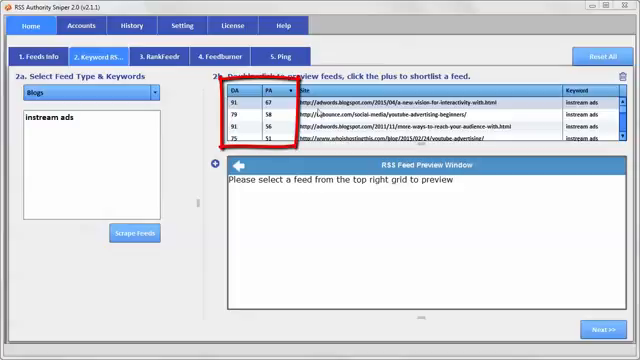
mouse_move(496, 112)
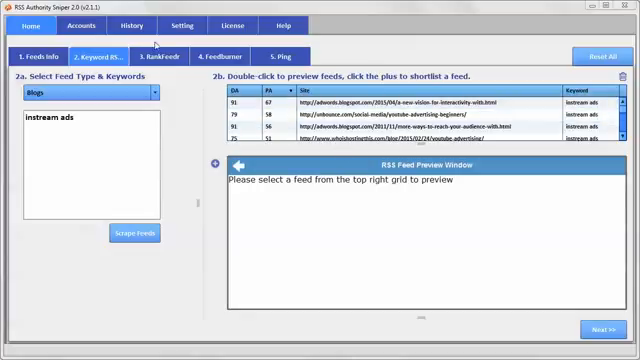
Show the Settings view with the Mozscape API Access ID and Secret Key fields
click(184, 24)
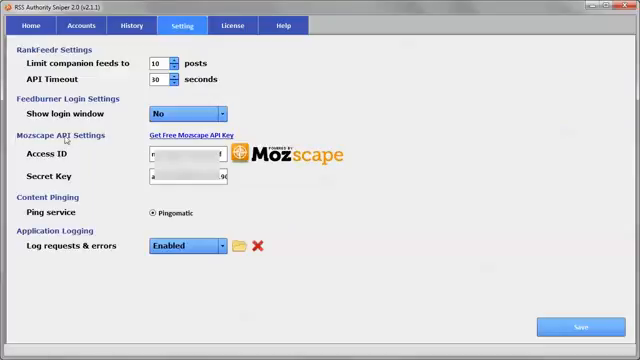
mouse_move(132, 138)
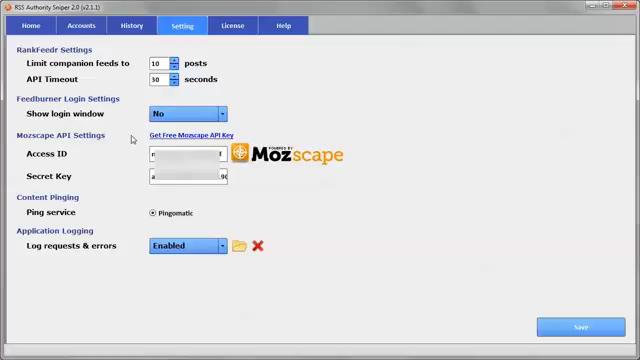
mouse_move(190, 140)
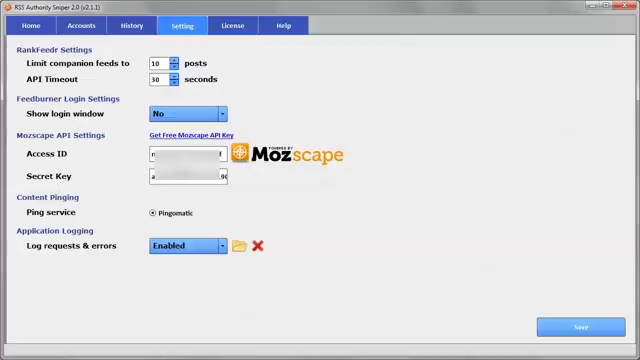
mouse_move(416, 152)
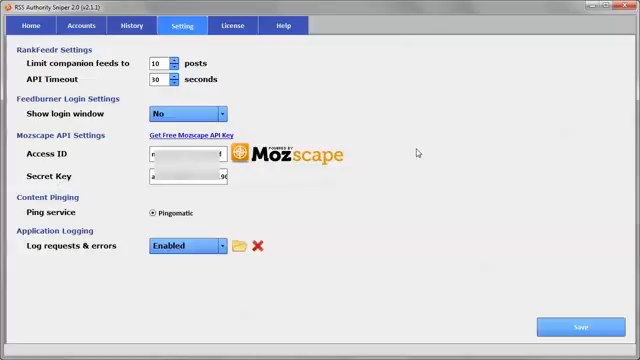
mouse_move(374, 200)
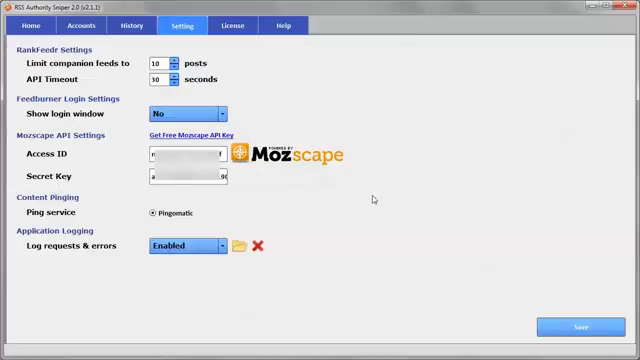
Return to the Home feed results for "instream ads" with authority columns
click(36, 24)
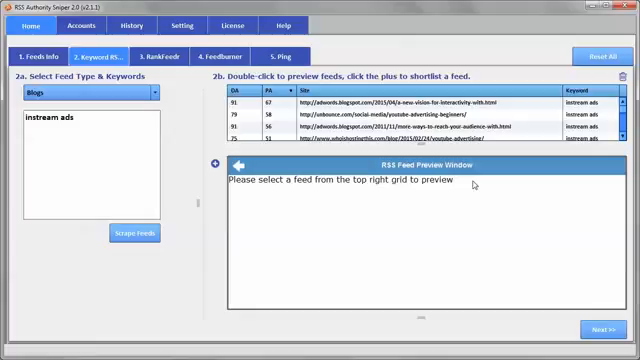
click(228, 92)
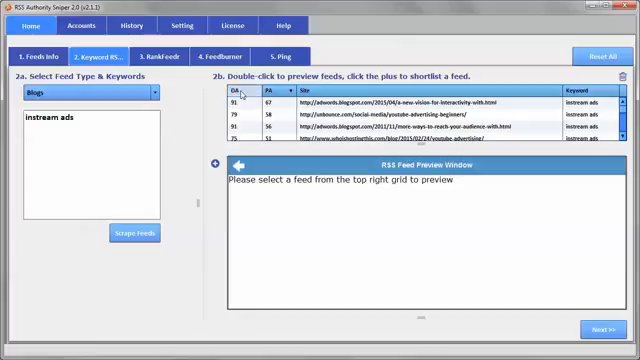